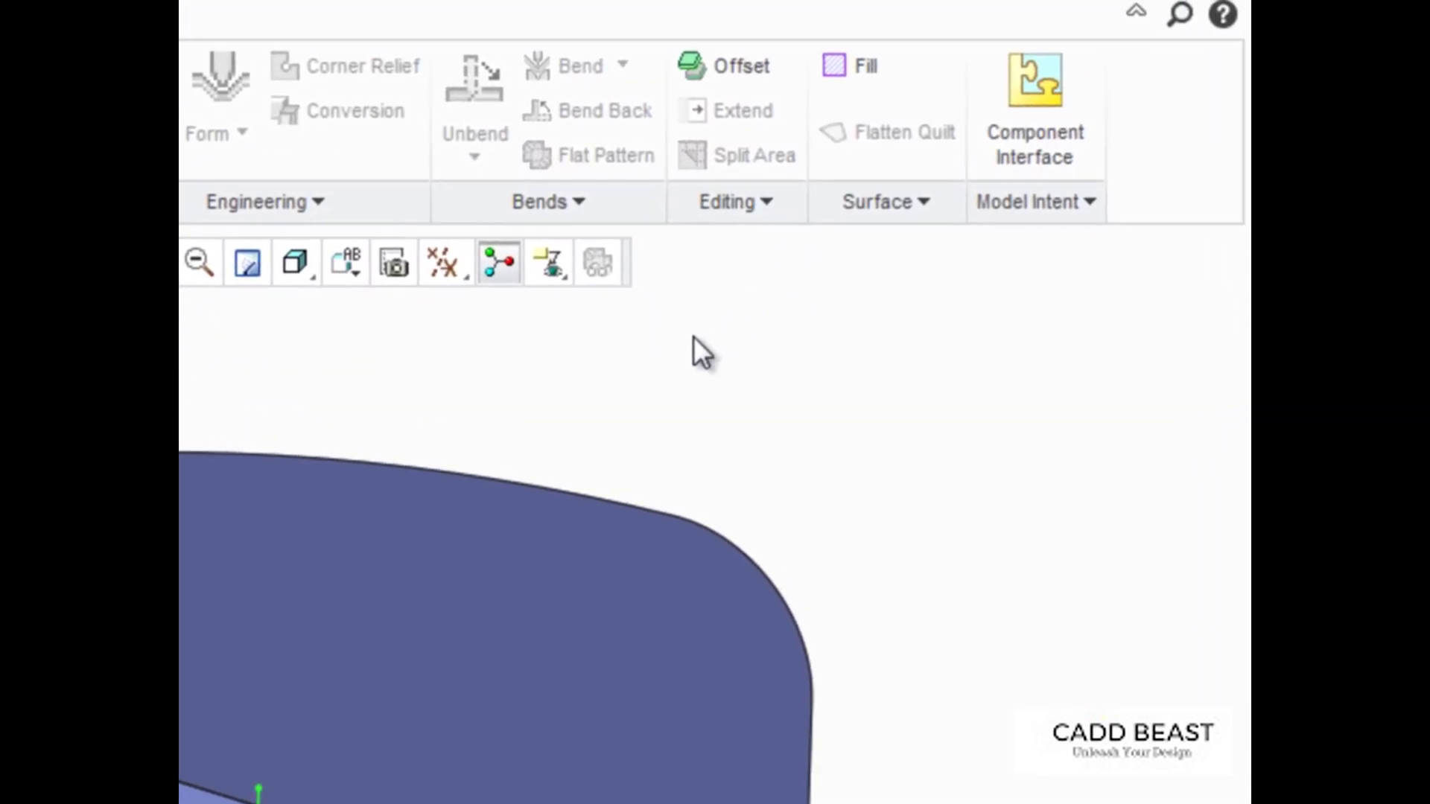
mouse_move(752, 65)
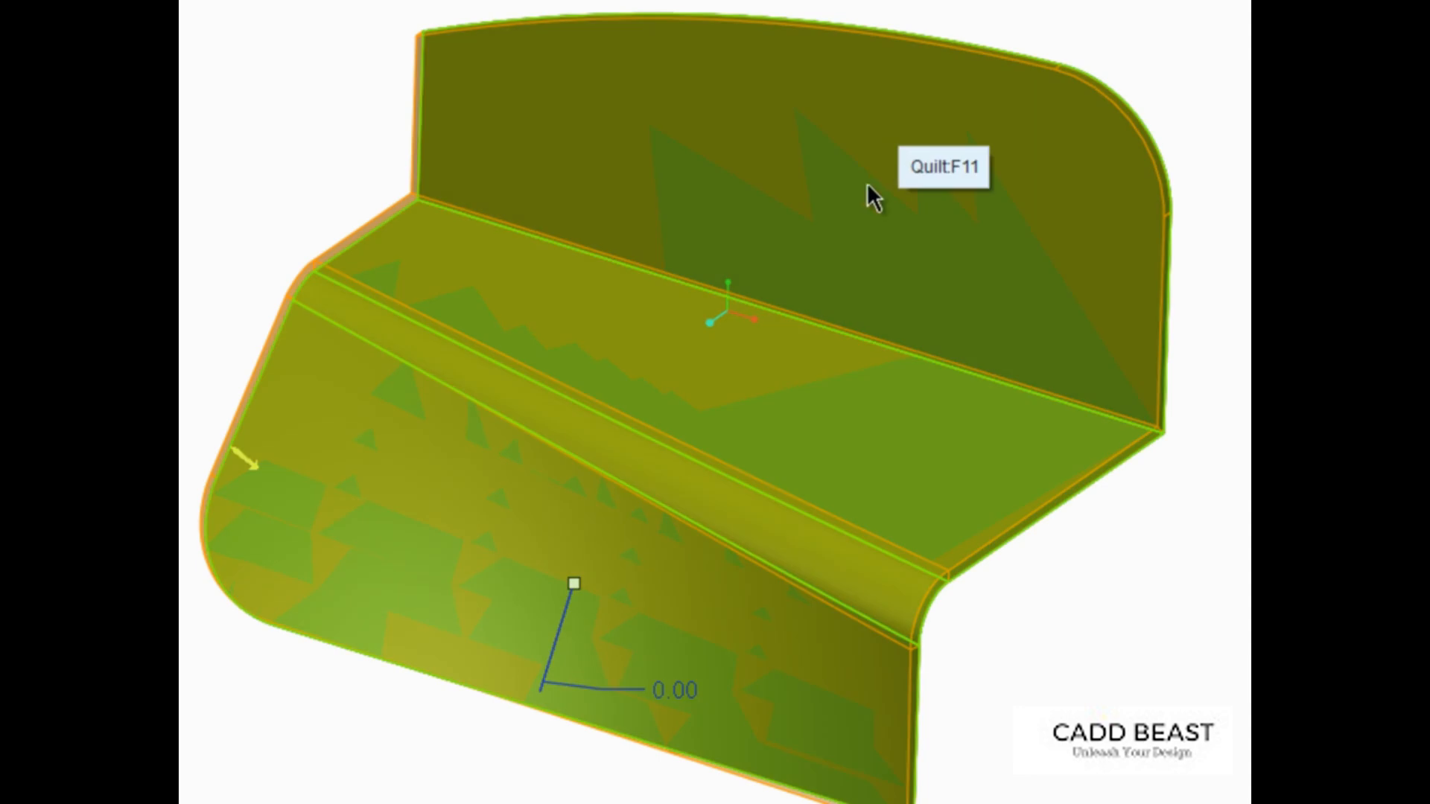
- Set the wall's offset from the quilt to 48.20 and its thickness to 12.00
left_click_drag(573, 583, 539, 582)
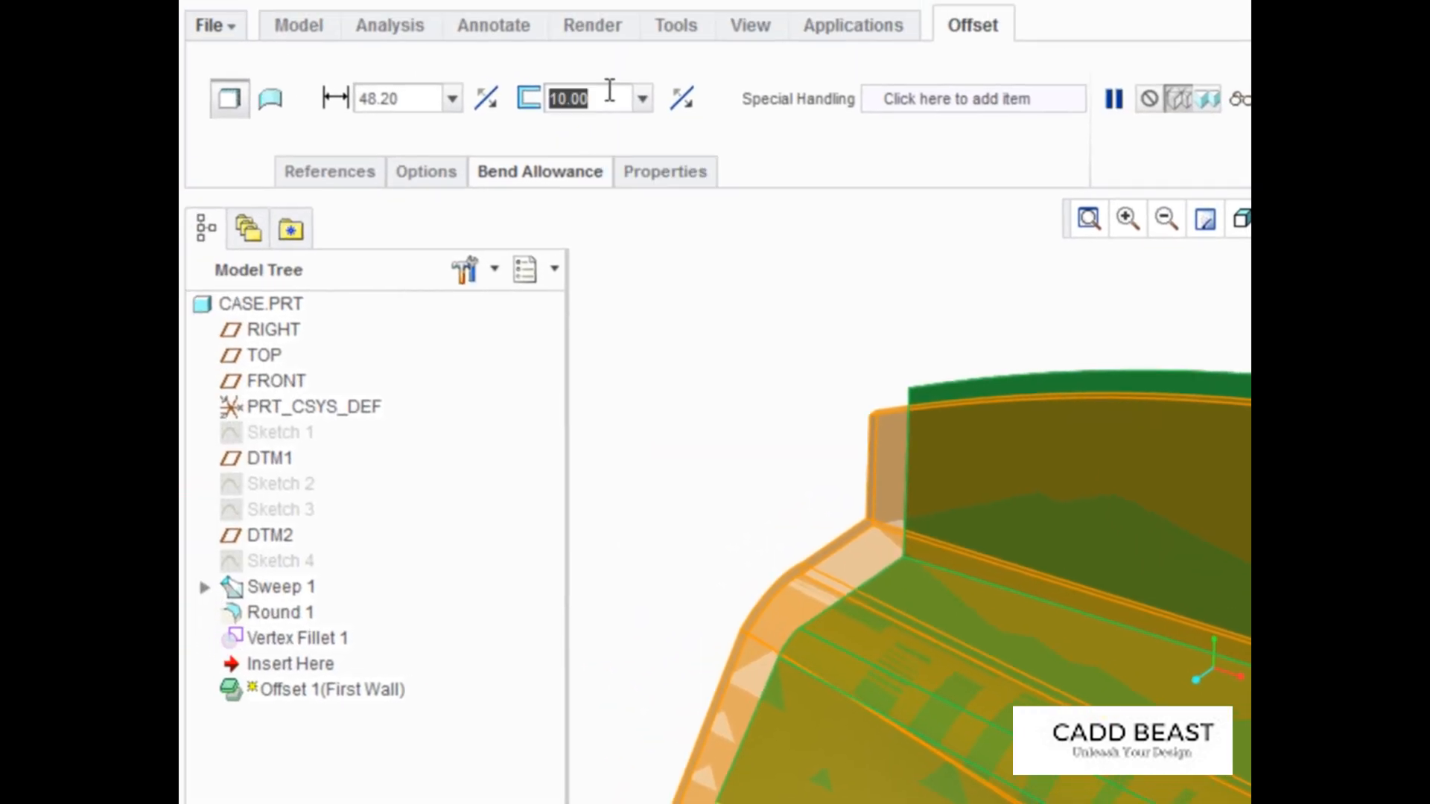
type("12.00")
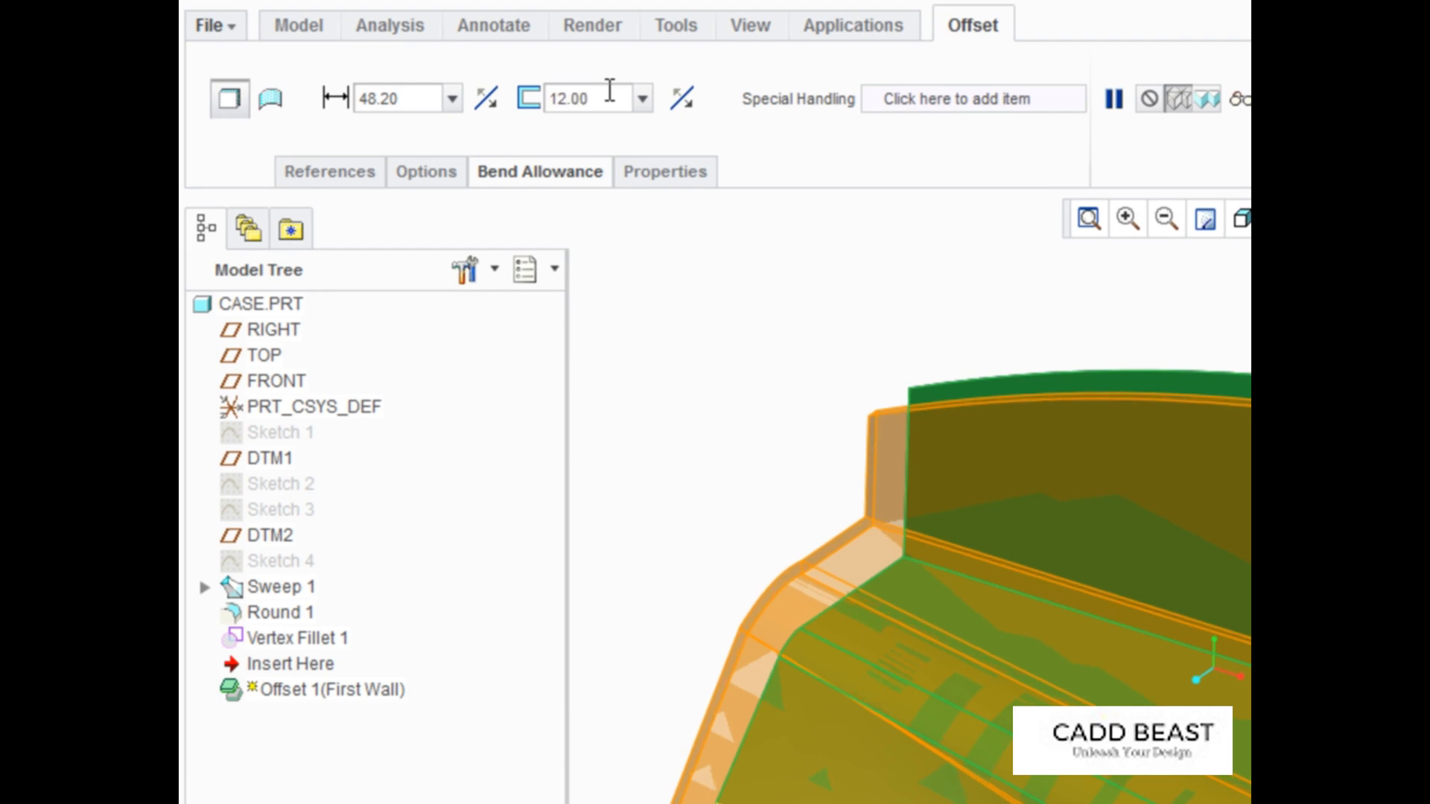
left_click(426, 171)
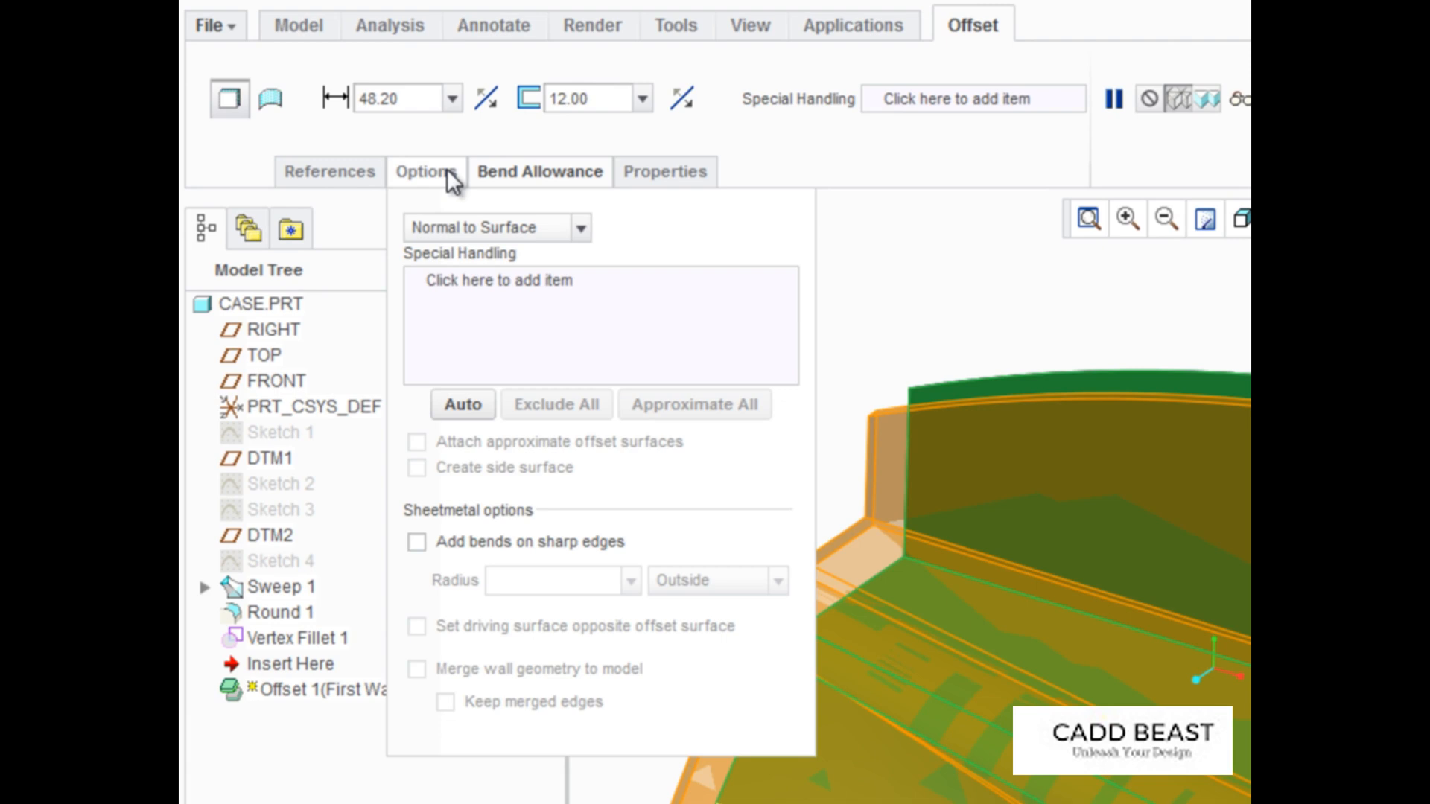
mouse_move(599, 244)
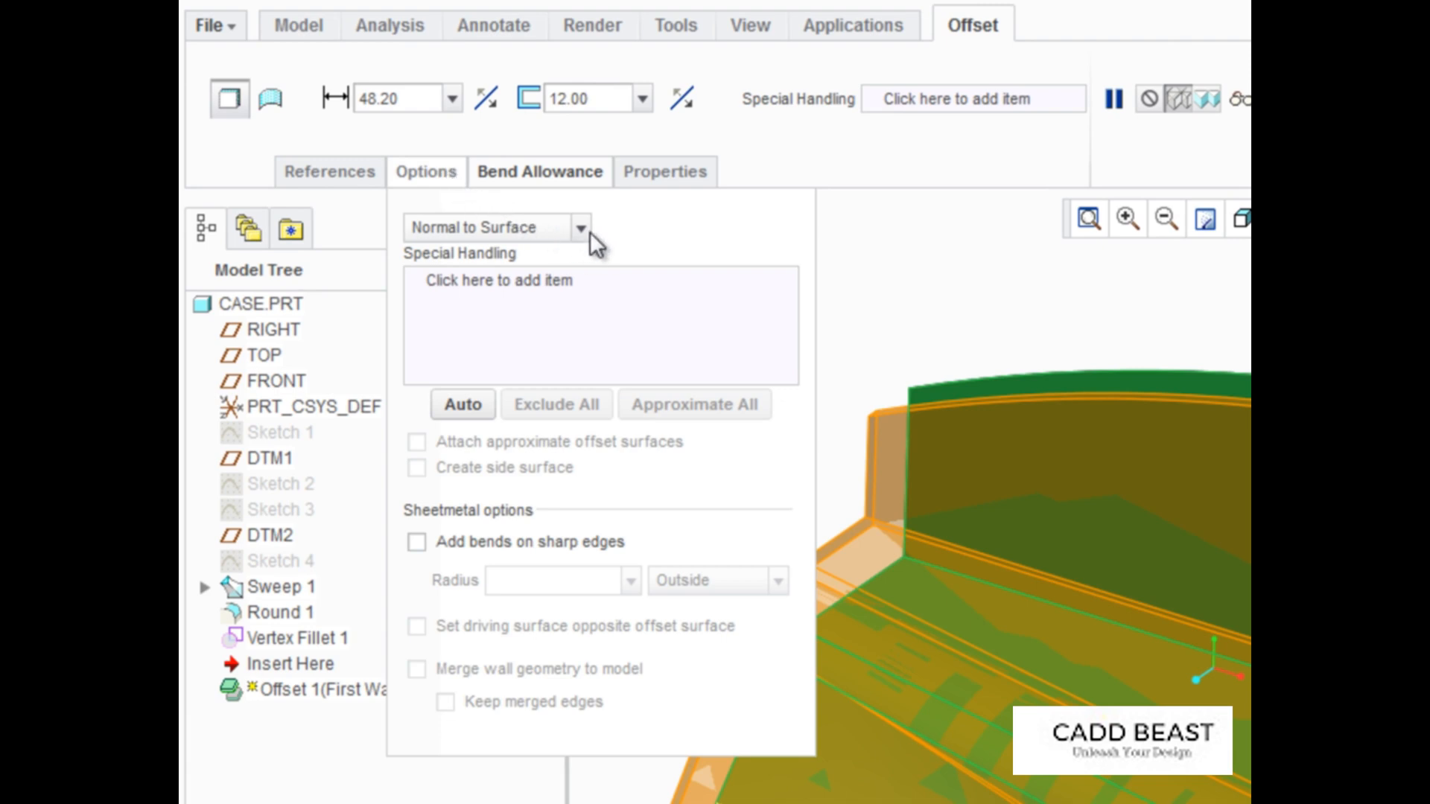
- Keep the Normal to Surface offset type and add bends on sharp edges at radius 35
left_click(580, 227)
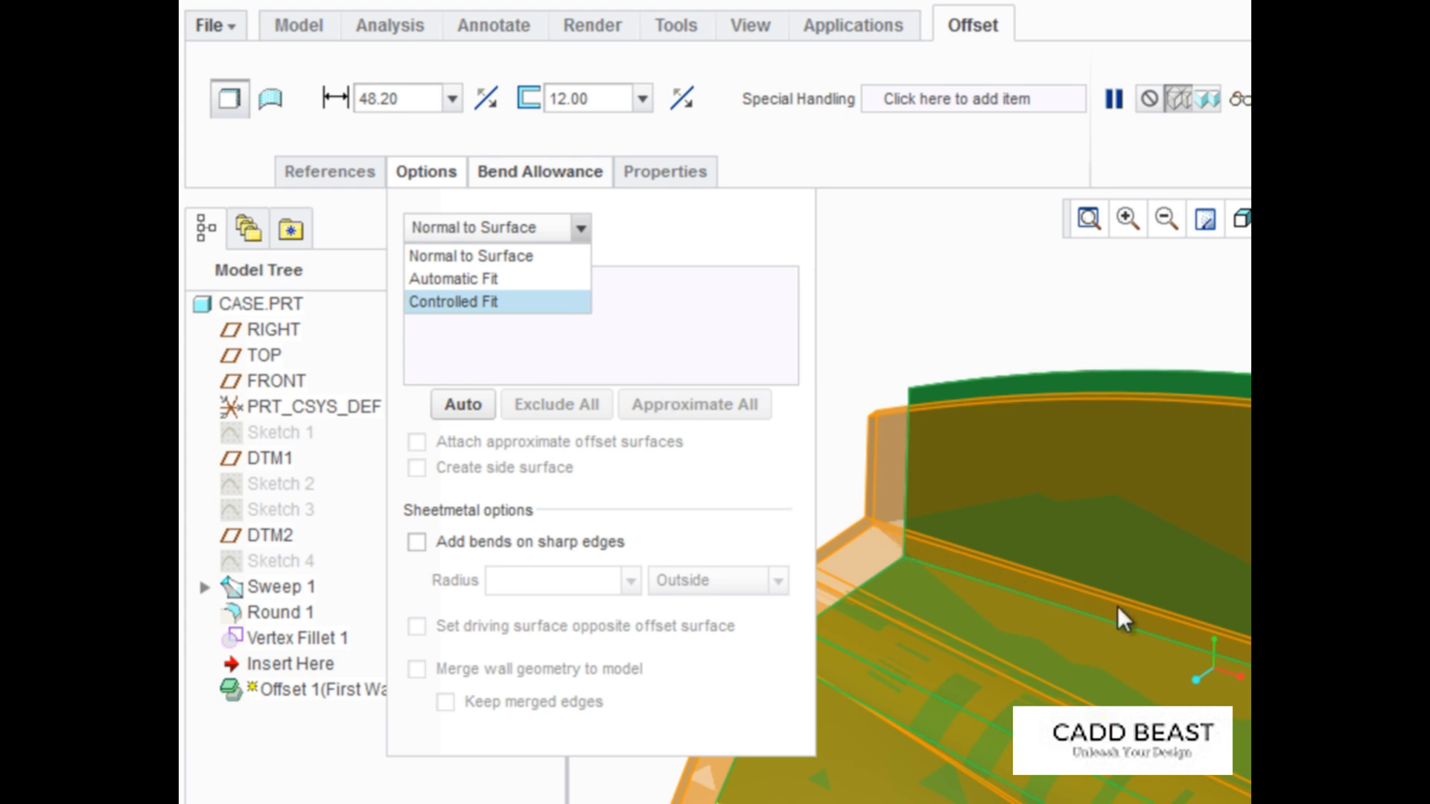
mouse_move(441, 565)
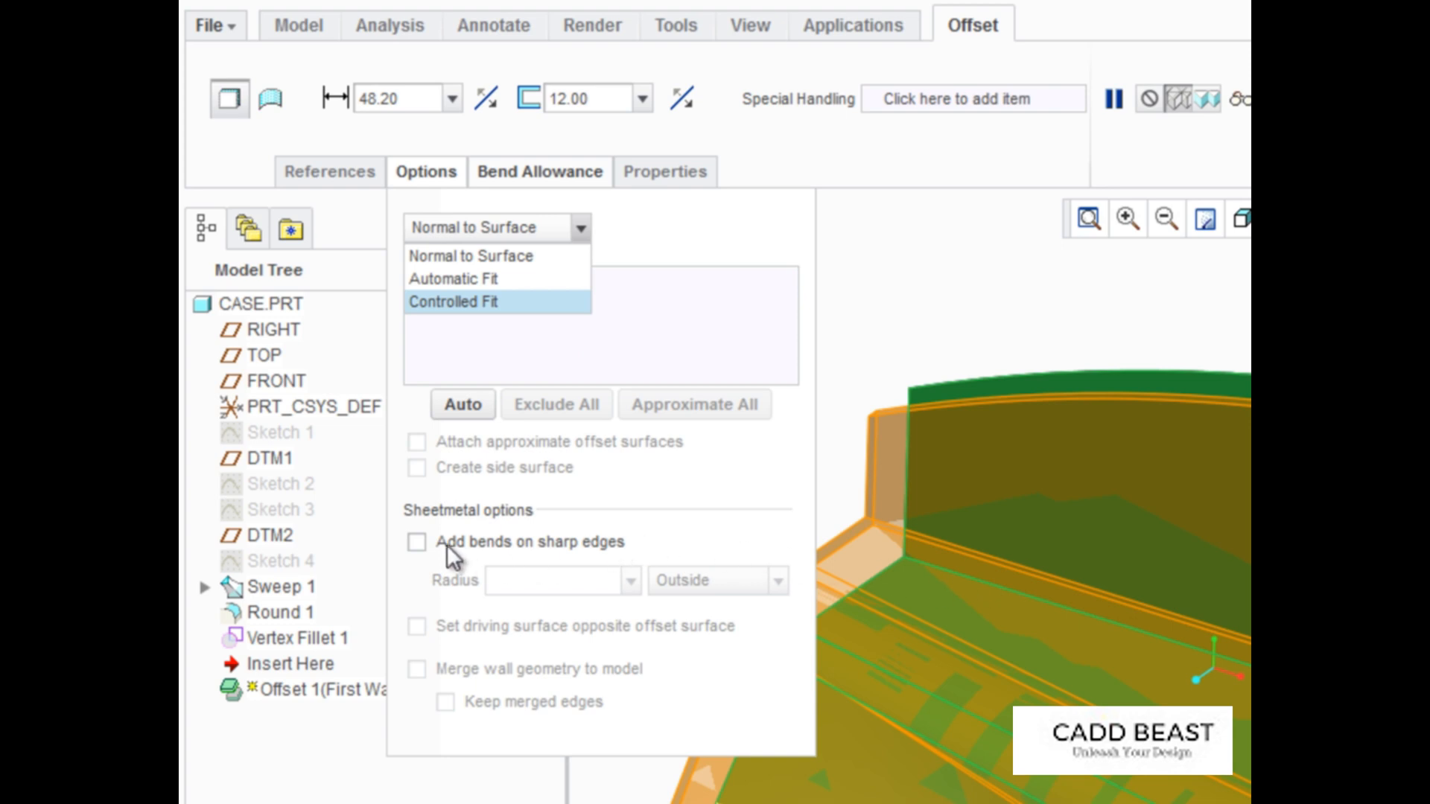
left_click(417, 542)
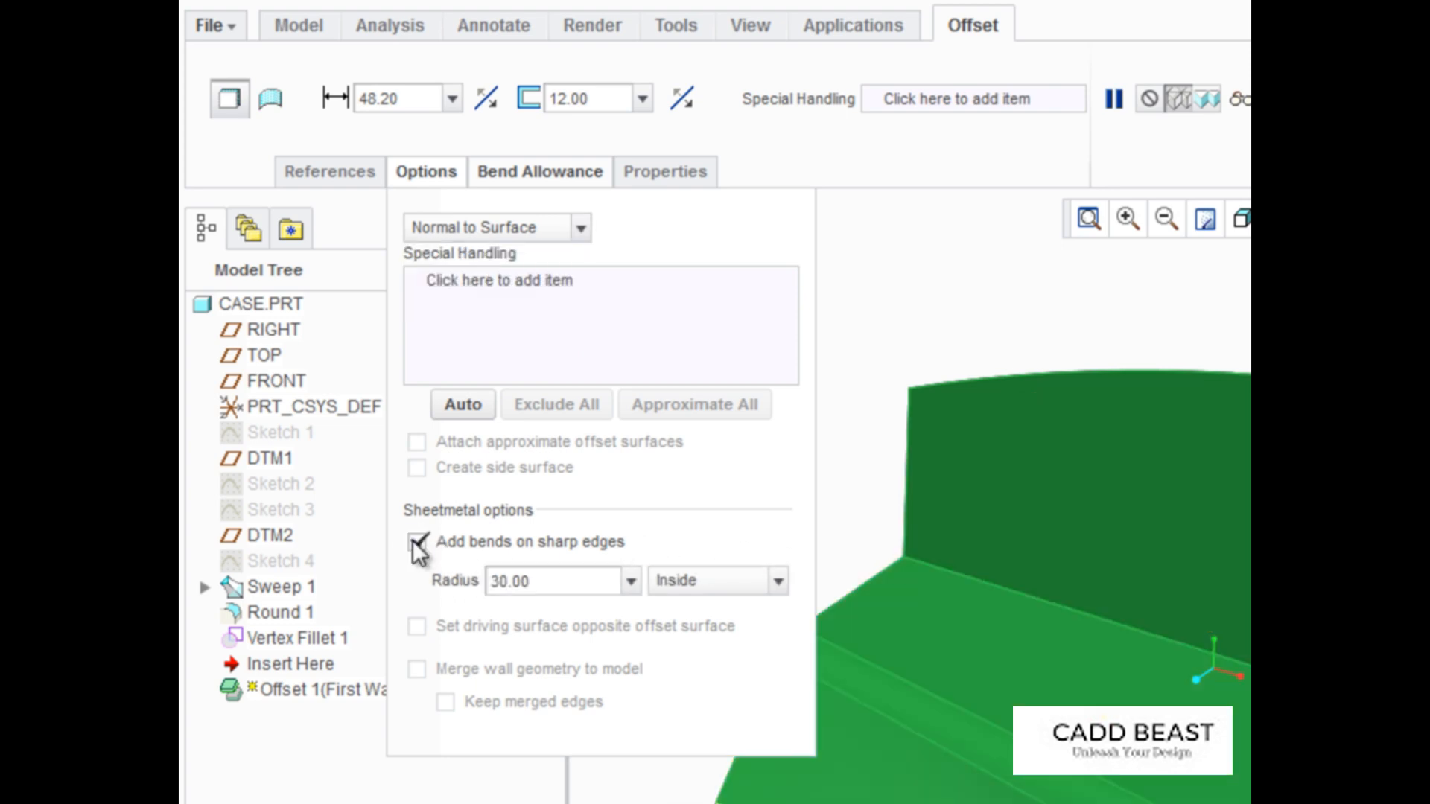
type("35")
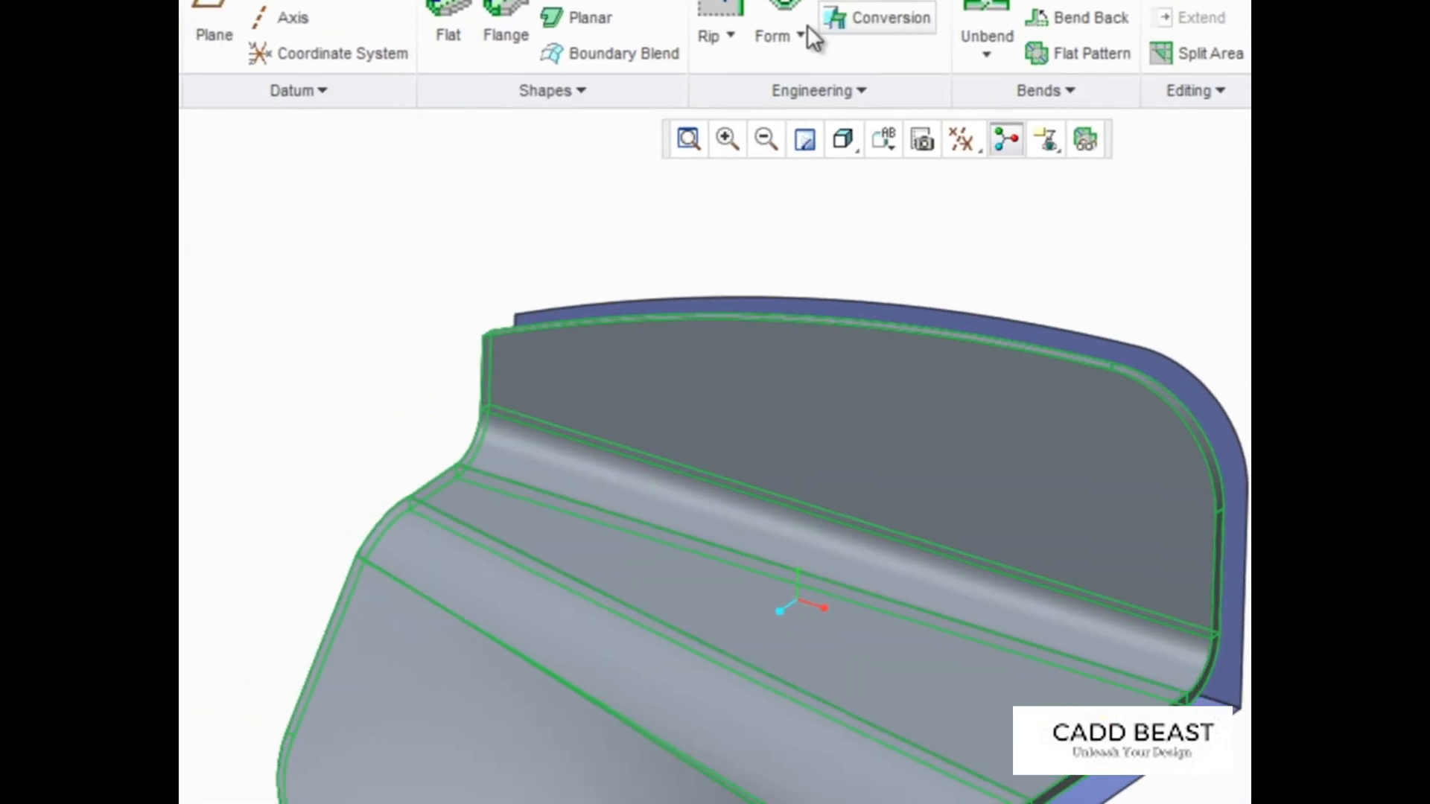
right_click(244, 224)
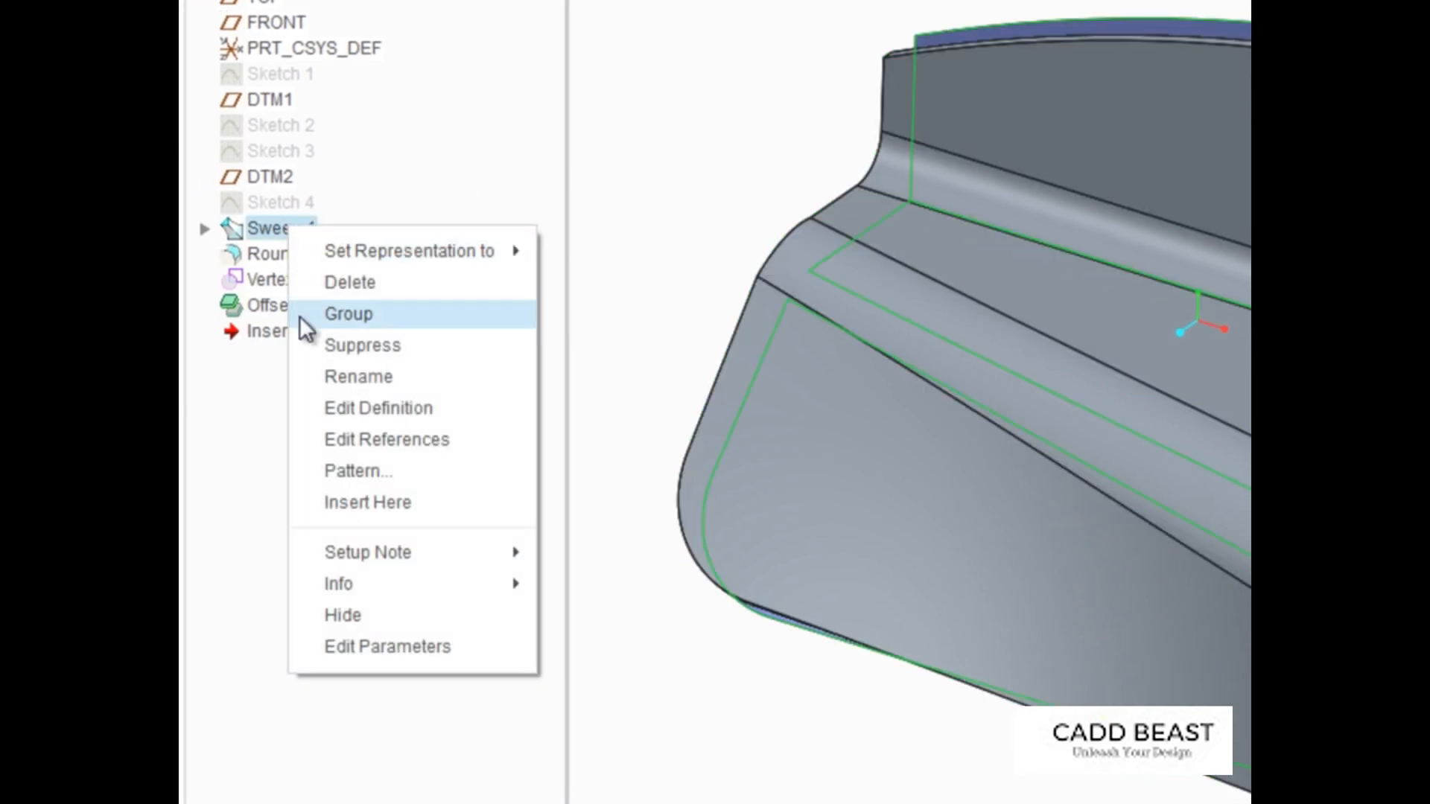